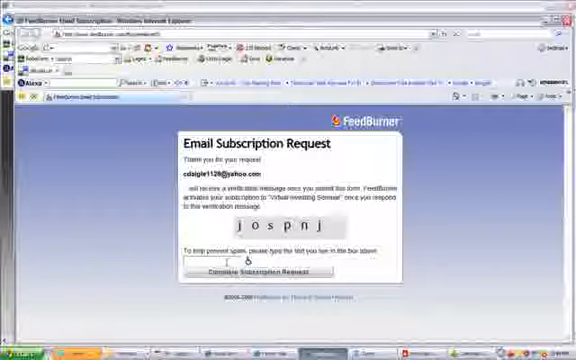
- Enter the captcha 'josp' and submit the FeedBurner subscription request
text(jospnj)
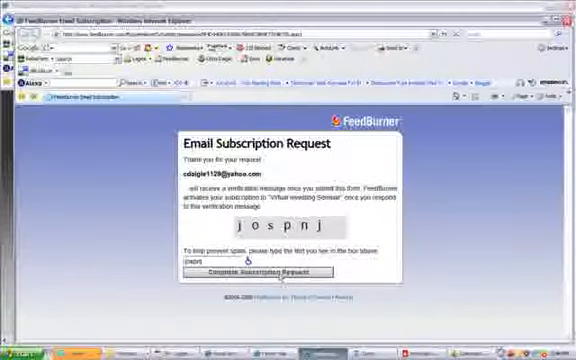
click(256, 272)
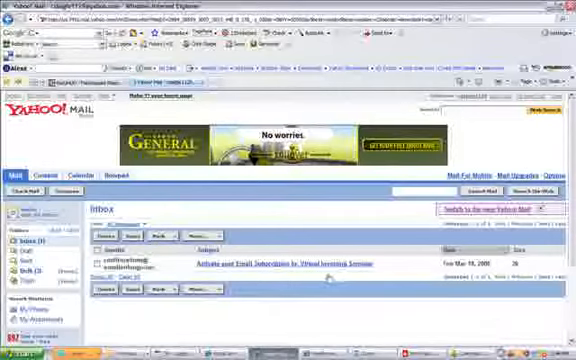
- Open the 'Activate your Email Subscription' message in the Yahoo Mail inbox
click(291, 264)
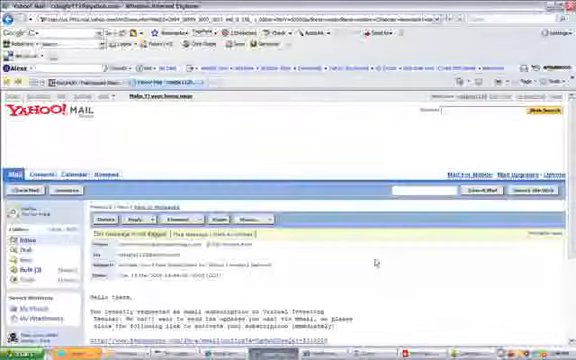